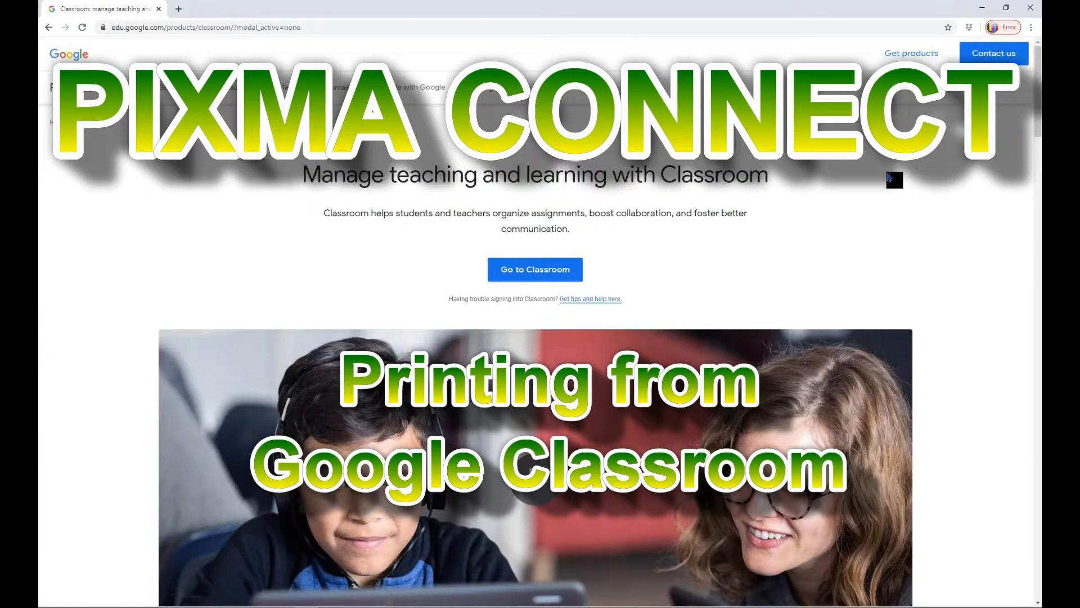
# Go to Classroom with the Print Cloud account and continue past the welcome dialog
pyautogui.scroll(-3)
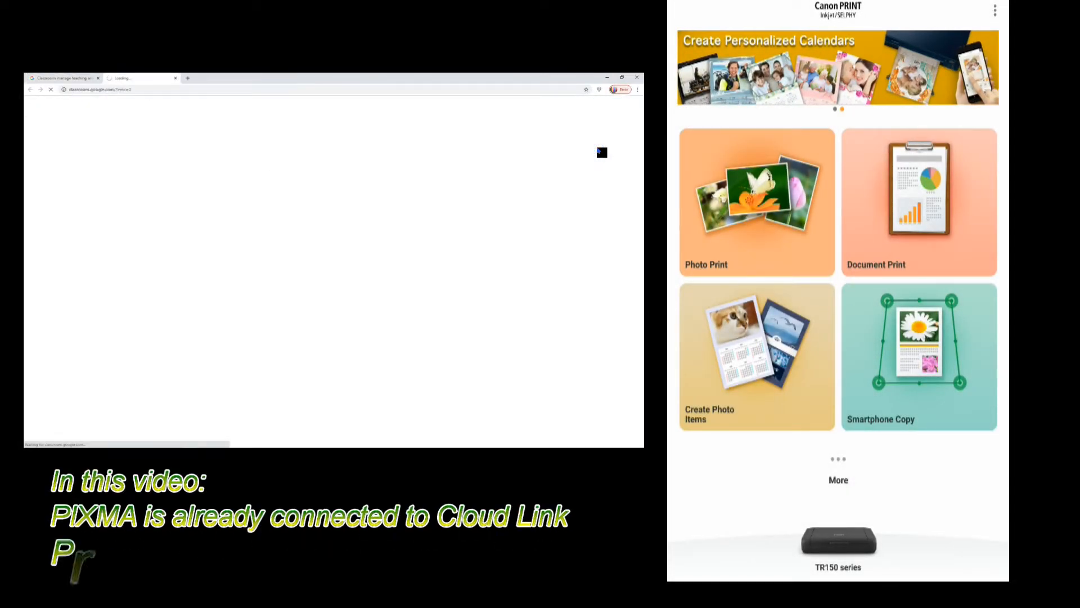
pyautogui.click(837, 479)
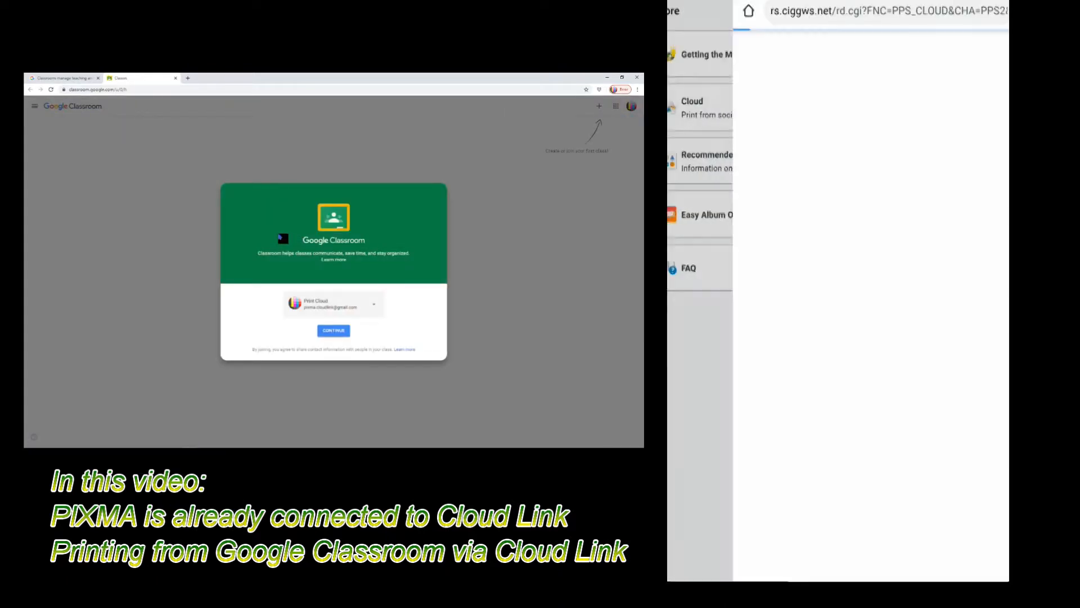
pyautogui.click(333, 331)
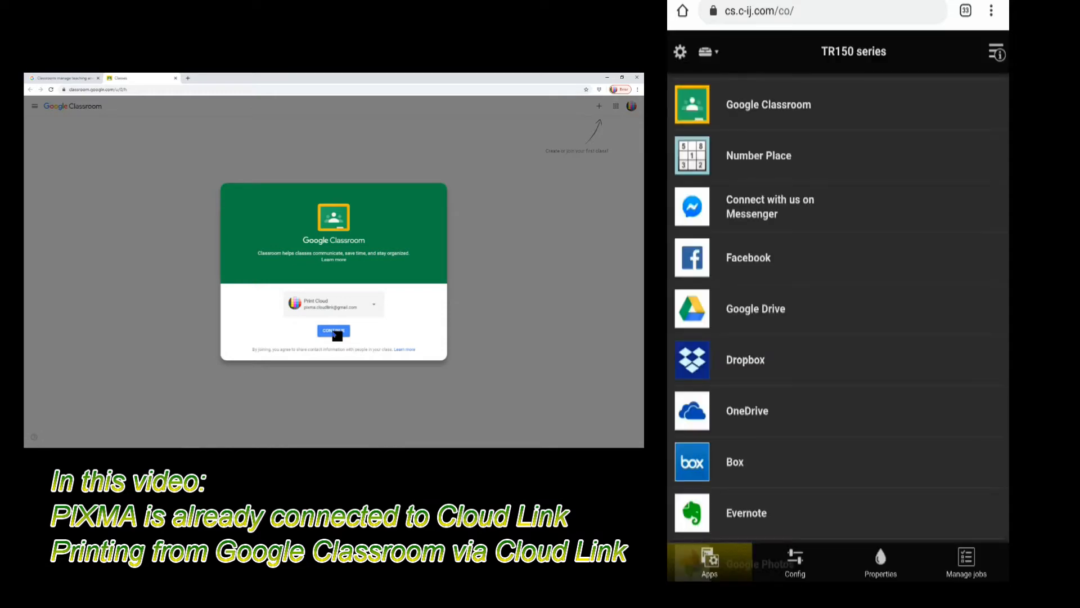
pyautogui.click(334, 331)
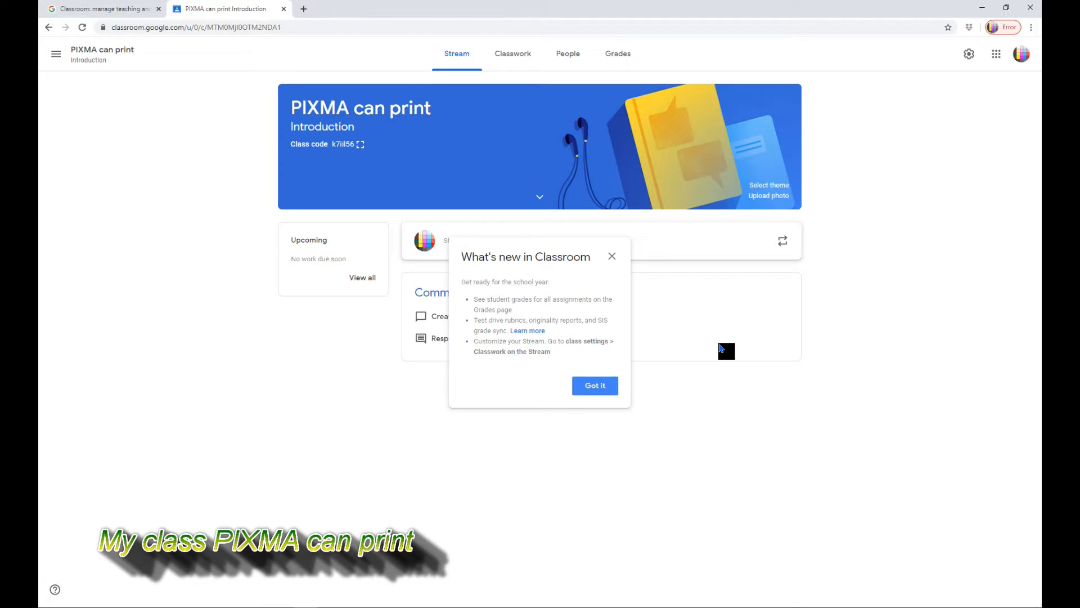
# Dismiss What's new and attach the 'PIXMA TR150 (part3) Connect to Cloud' YouTube video
pyautogui.click(441, 378)
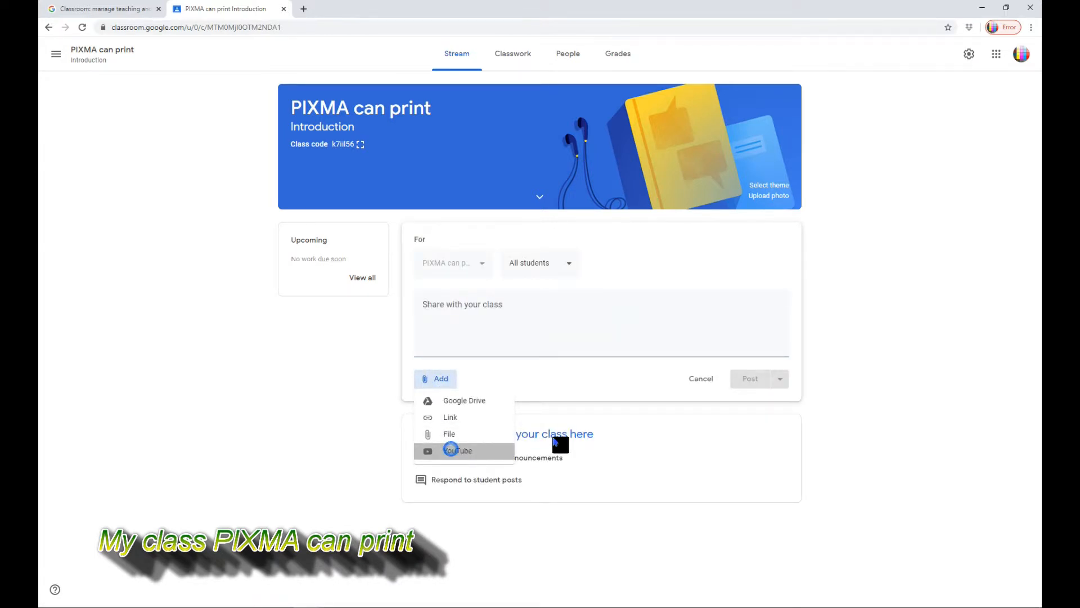
pyautogui.click(459, 450)
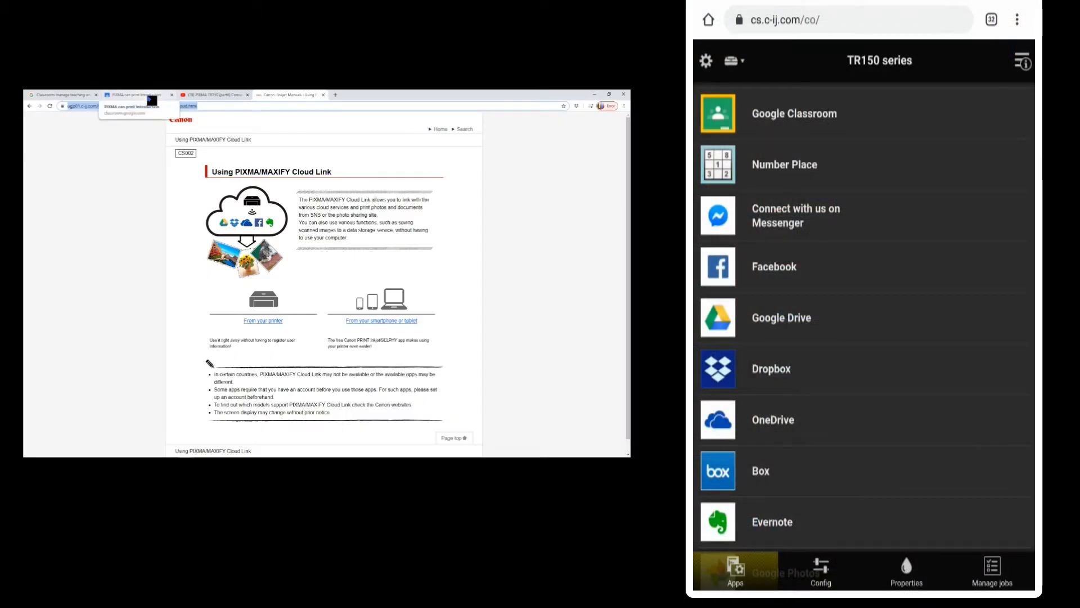
pyautogui.click(136, 94)
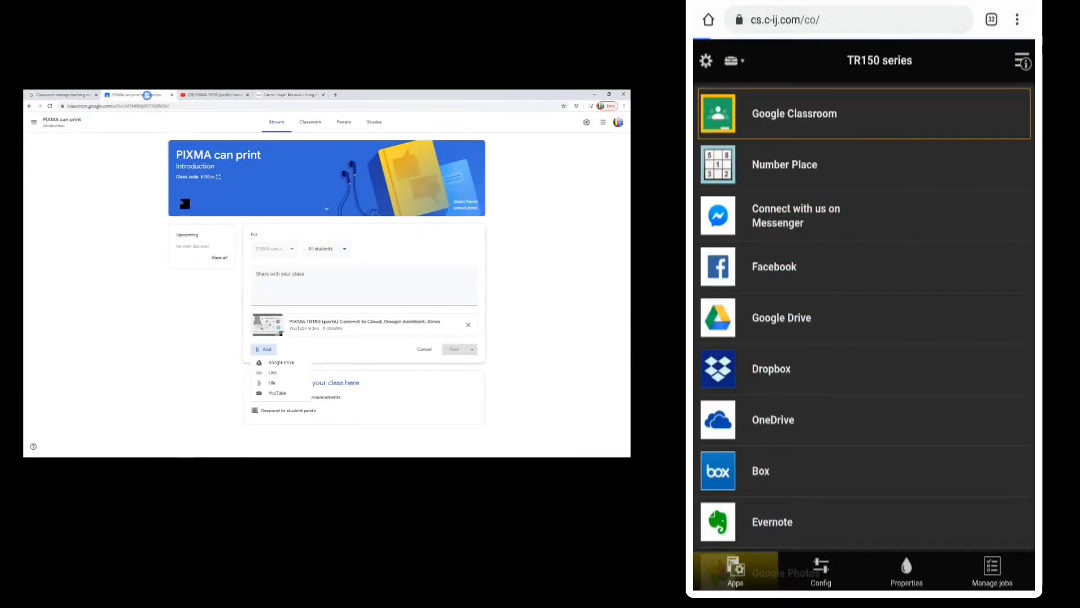
# Add the Canon Cloud Link manual link, granting Canon Inkjet Printer Drive access
pyautogui.click(280, 362)
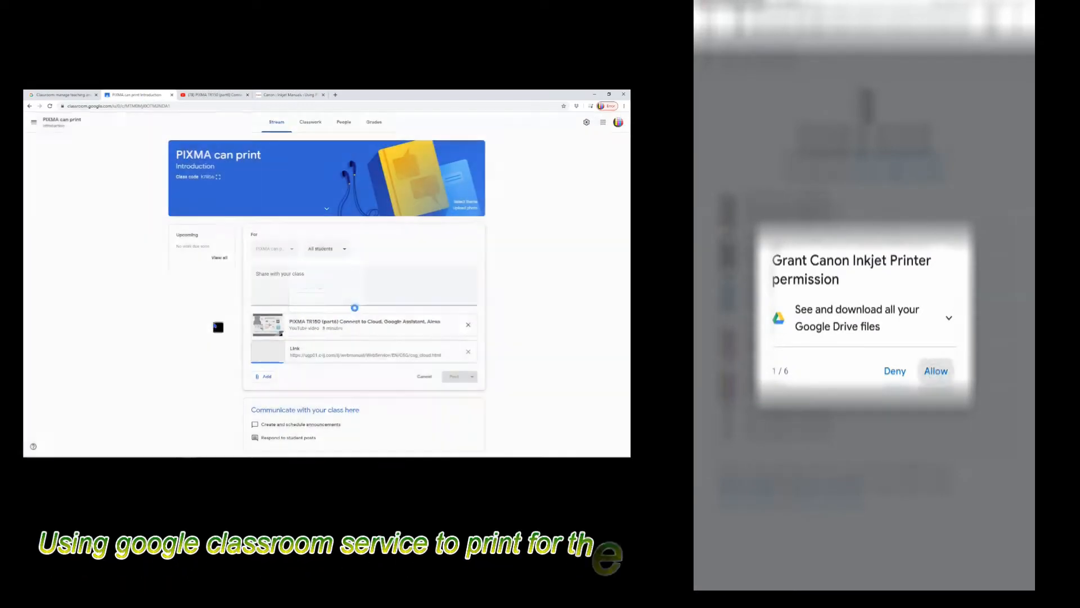
pyautogui.click(936, 370)
pyautogui.write('Here are the b')
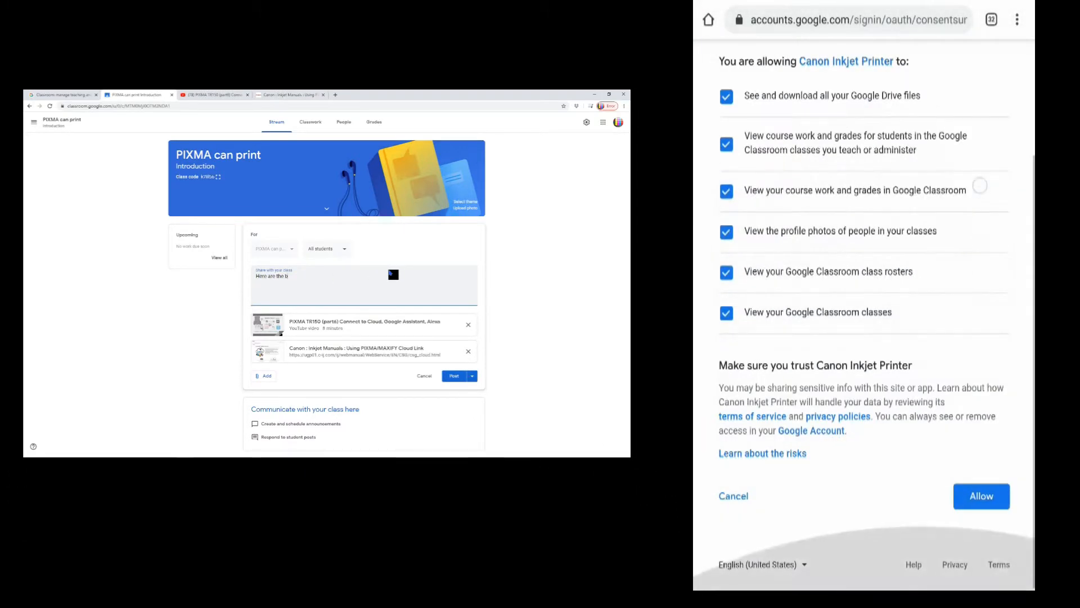
pyautogui.click(981, 497)
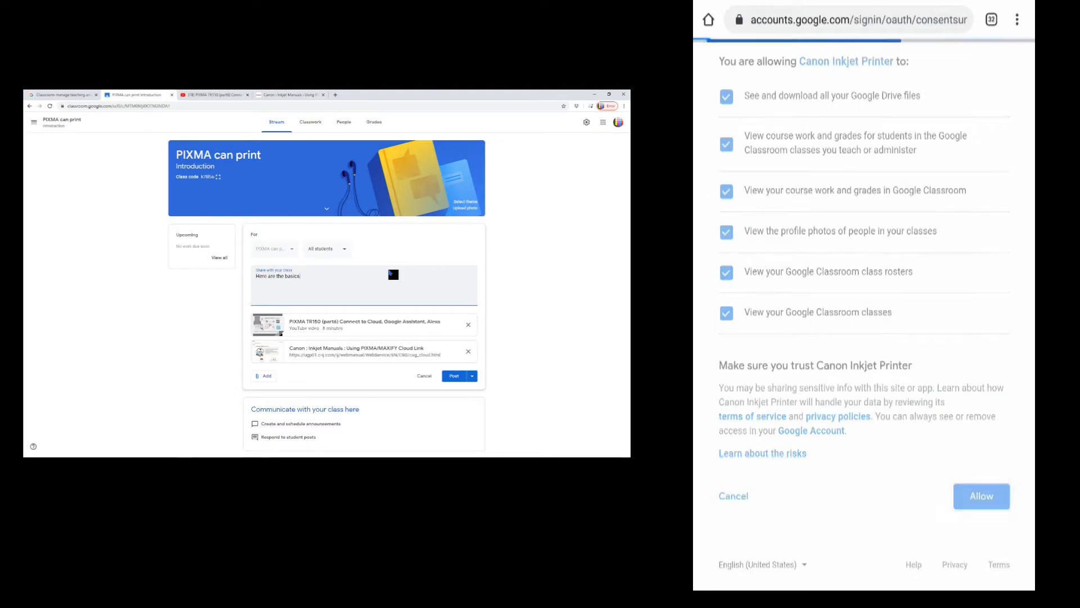
pyautogui.click(981, 497)
pyautogui.write(' for connecting the PIXMA to cloud.')
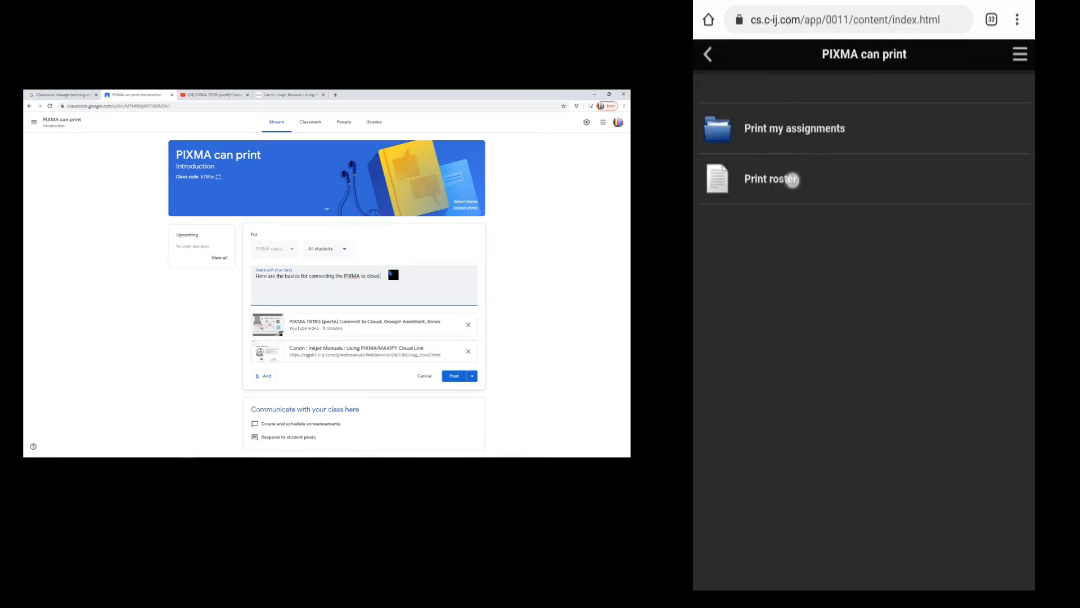
# Print the PIXMA can print class roster and post the announcement to the class
pyautogui.click(772, 178)
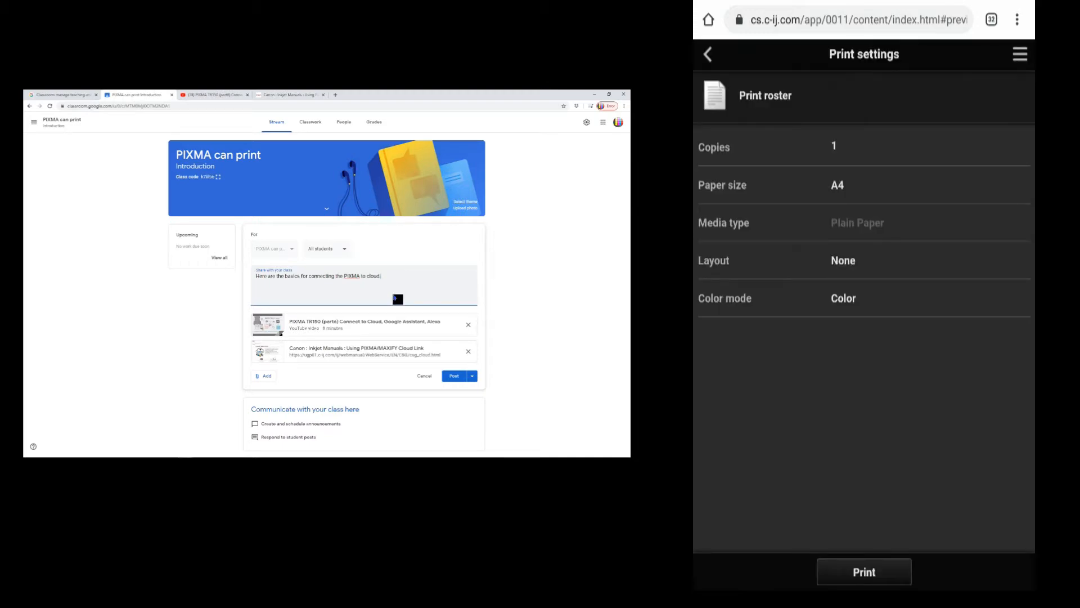
pyautogui.click(863, 571)
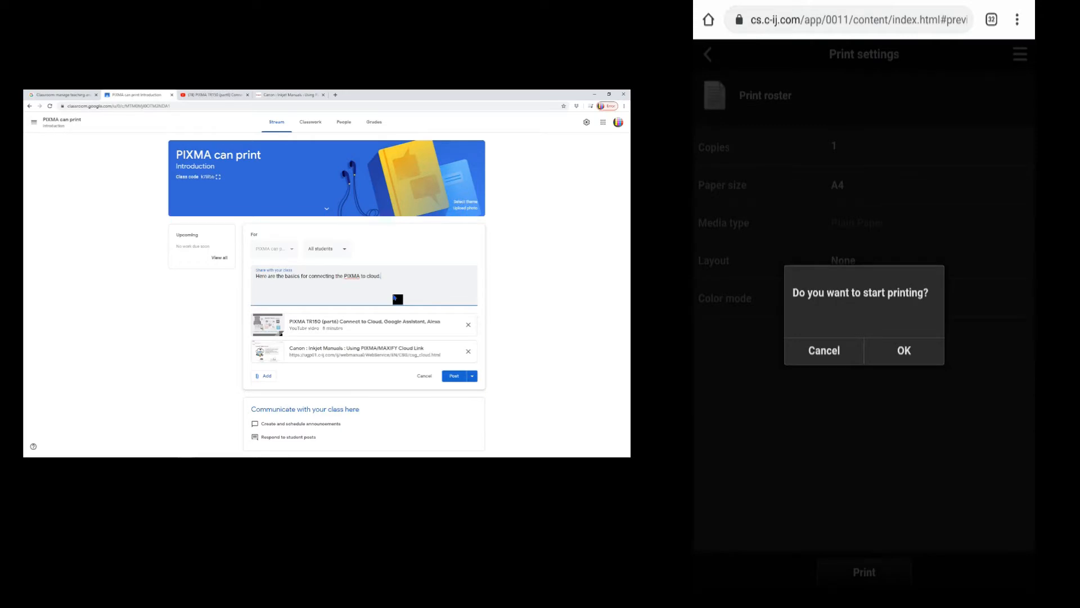
pyautogui.click(902, 350)
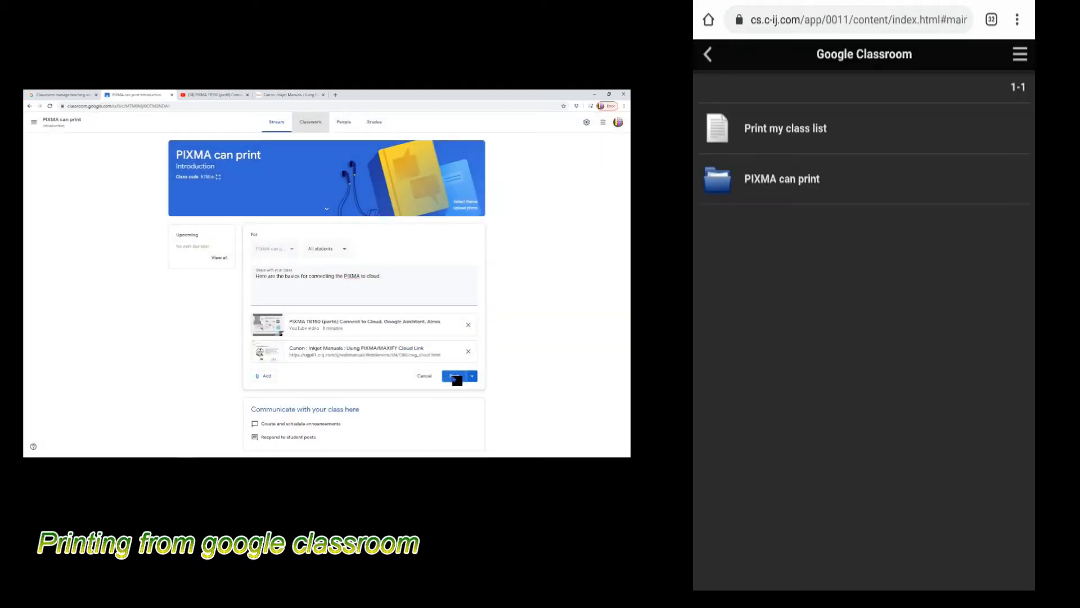
pyautogui.click(454, 376)
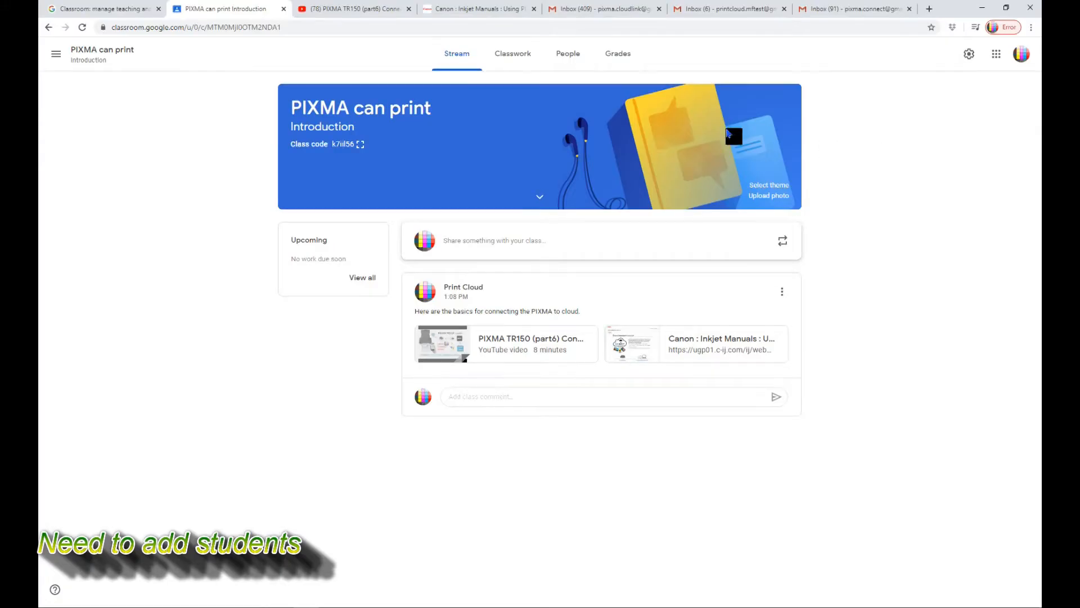
# From the People page, invite a student with the note 'this is invitation for classroom'
pyautogui.click(567, 53)
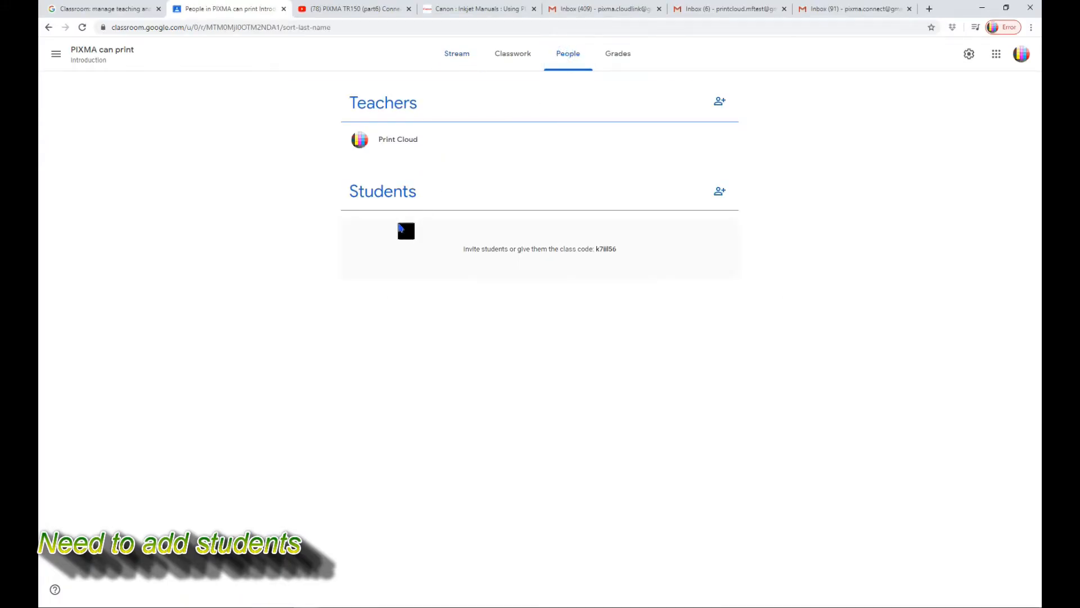
pyautogui.click(719, 190)
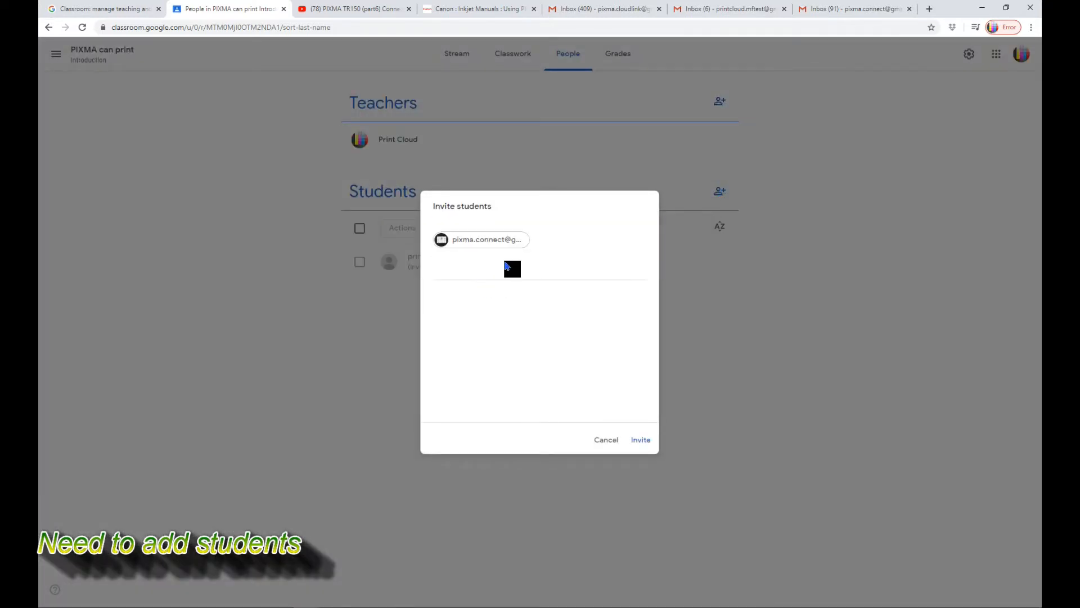
pyautogui.write('this is invitation for classroom')
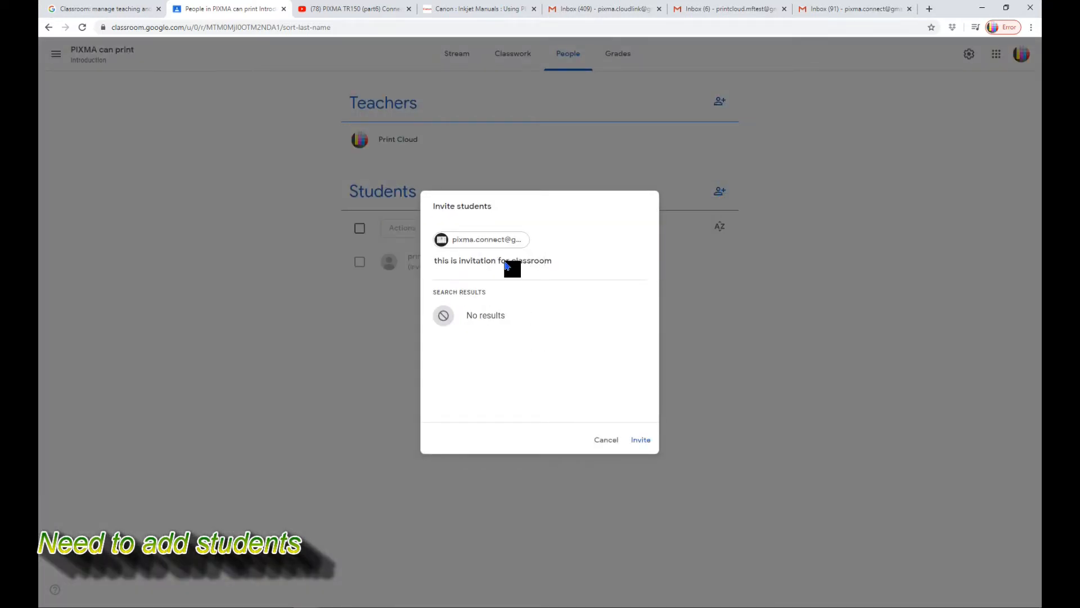
pyautogui.click(639, 439)
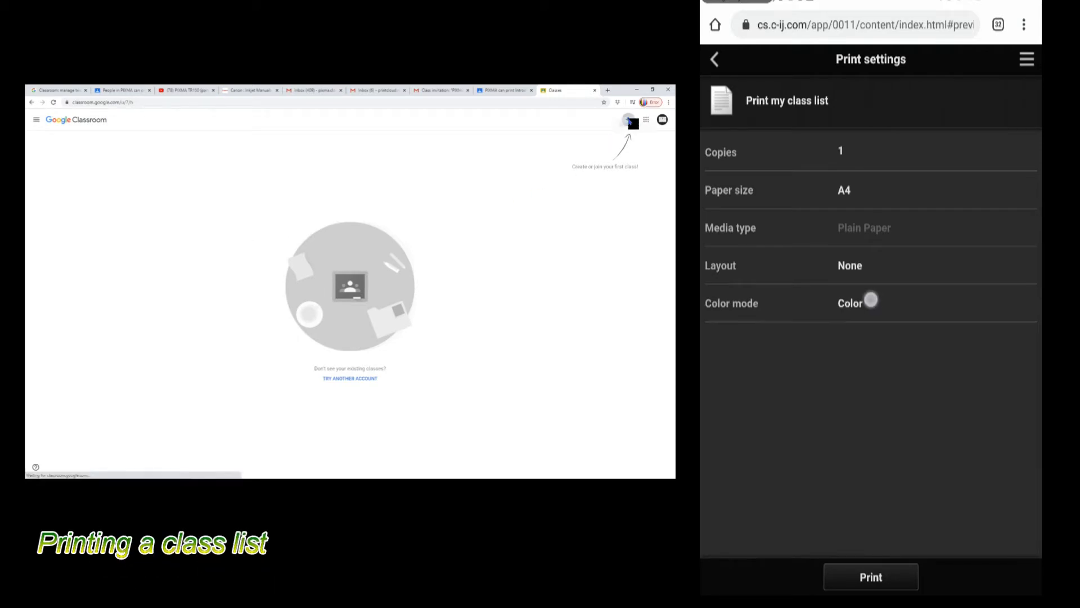
# Print the class list in Black & white, then return to the printing services list
pyautogui.click(872, 304)
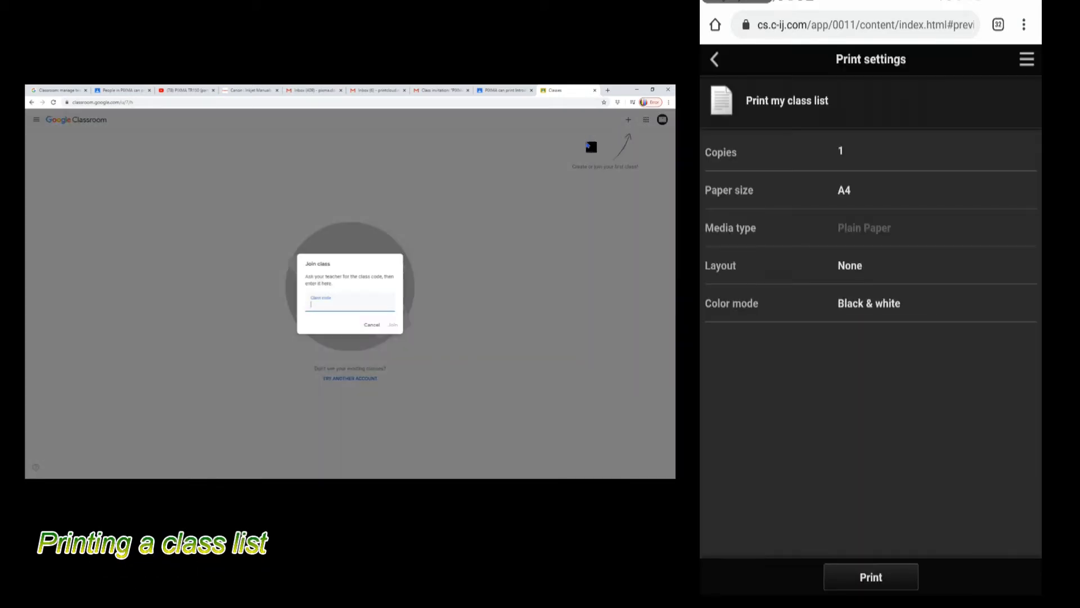
pyautogui.click(870, 577)
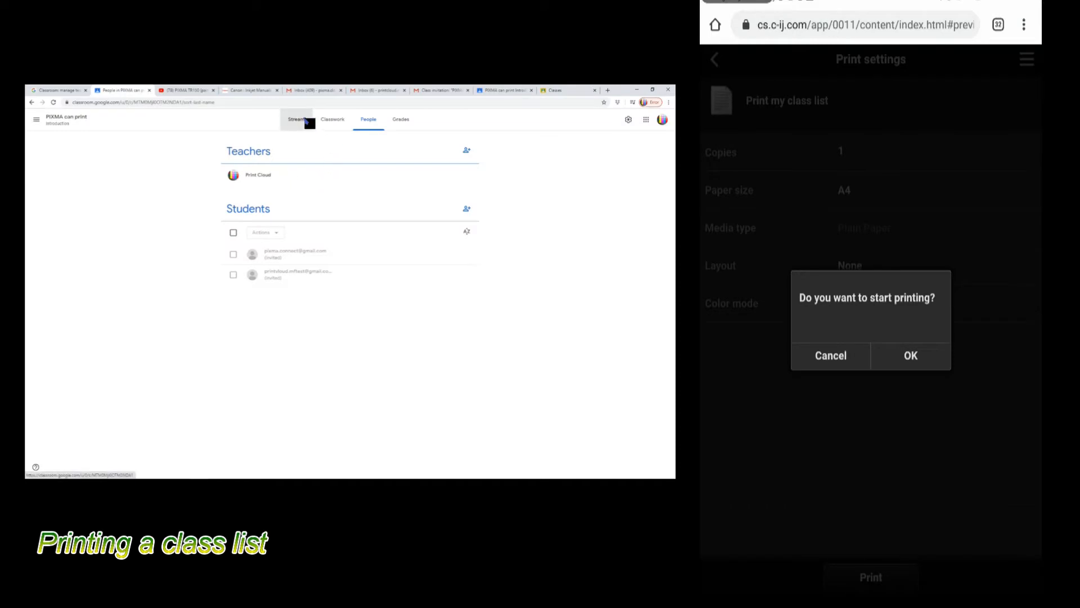
pyautogui.click(910, 355)
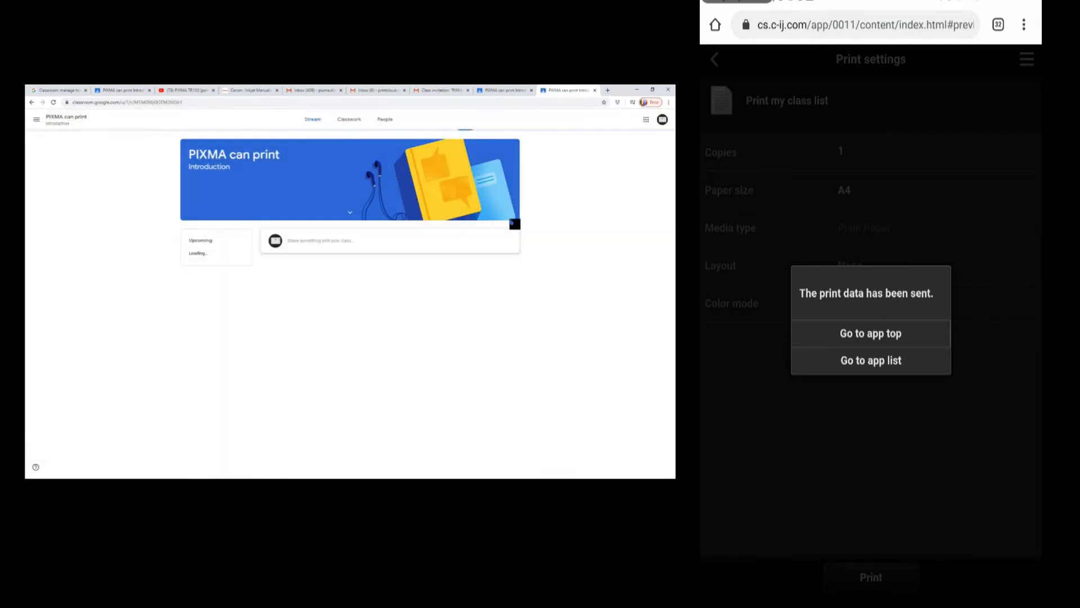
pyautogui.click(870, 334)
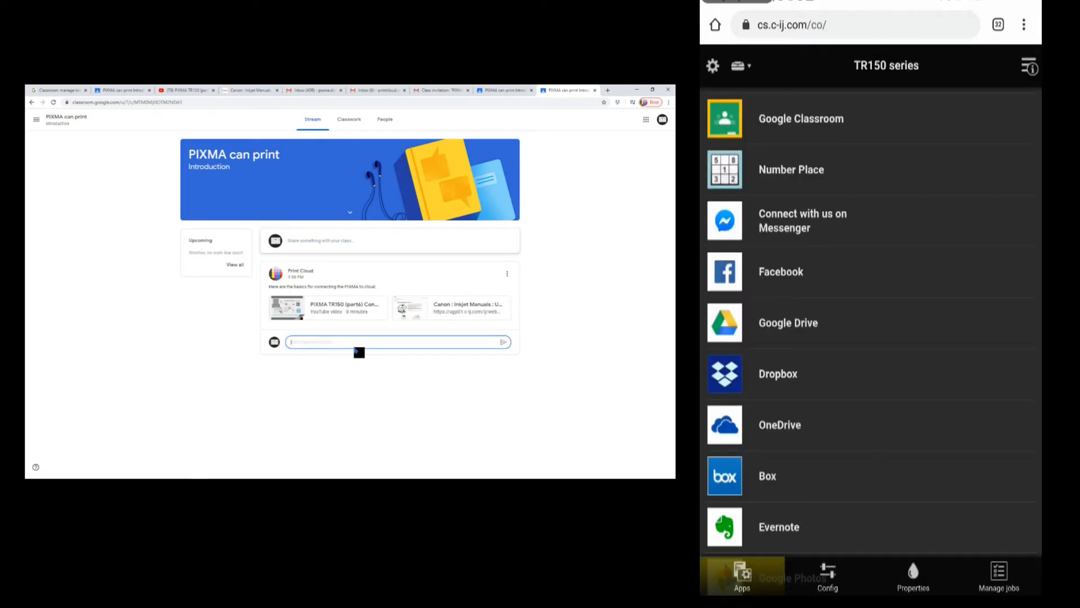
# Post the comment 'I know how to connect PIXMA now' on the announcement
pyautogui.write('I know how to connect')
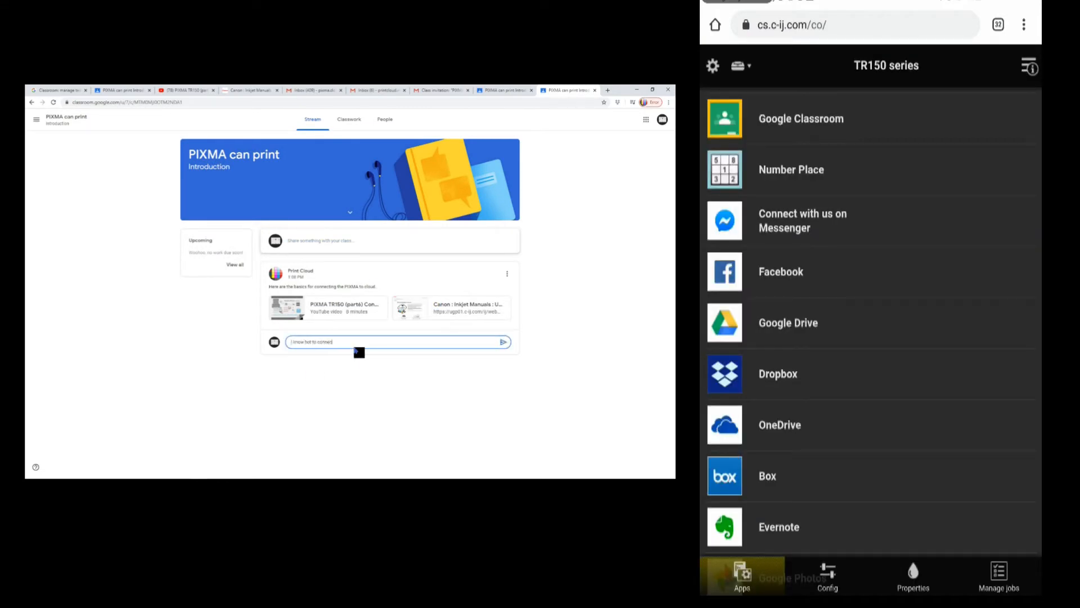
pyautogui.write('PIXMA now')
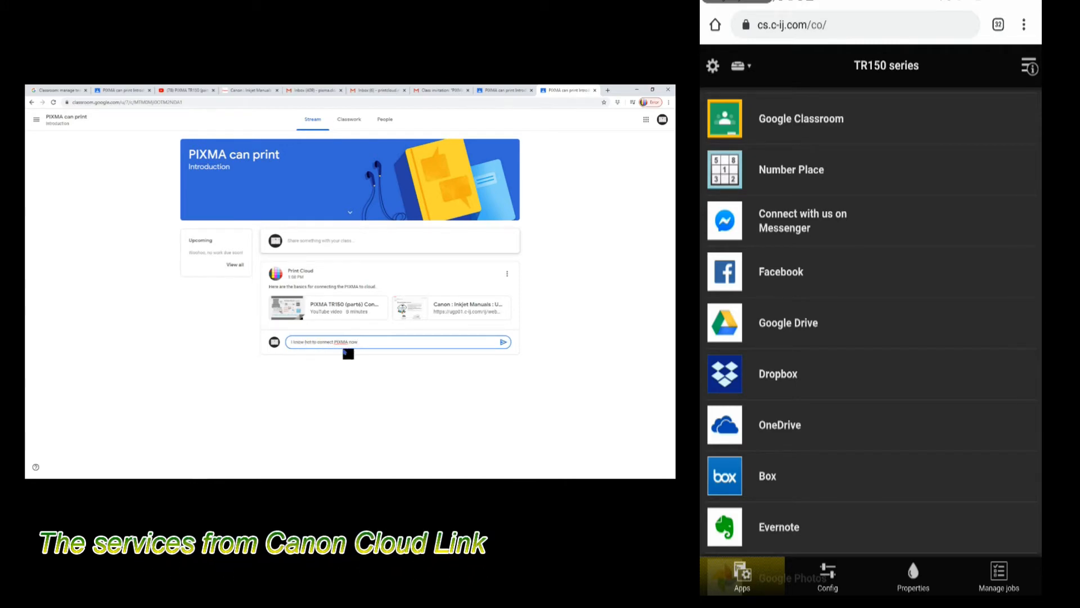
pyautogui.click(503, 341)
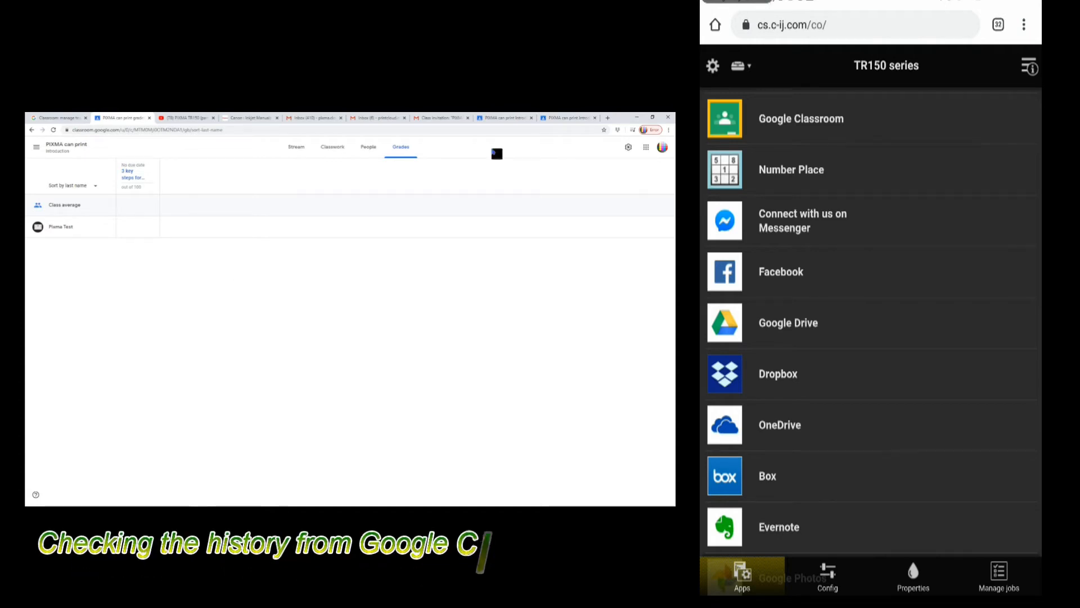
# View the Manage jobs History tab, then open the Google Classroom notices
pyautogui.click(999, 577)
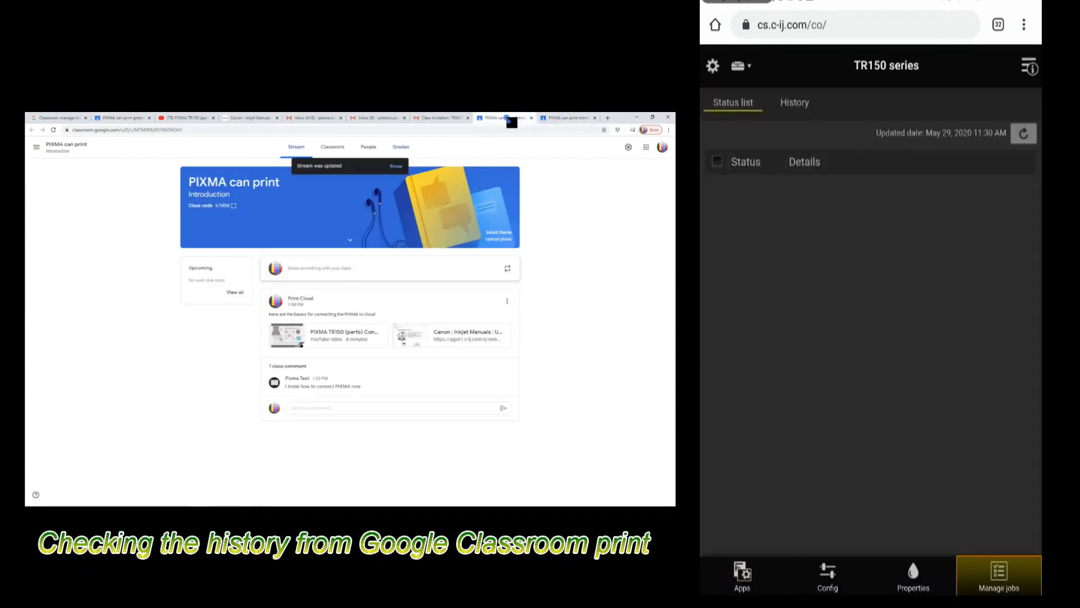
pyautogui.click(795, 103)
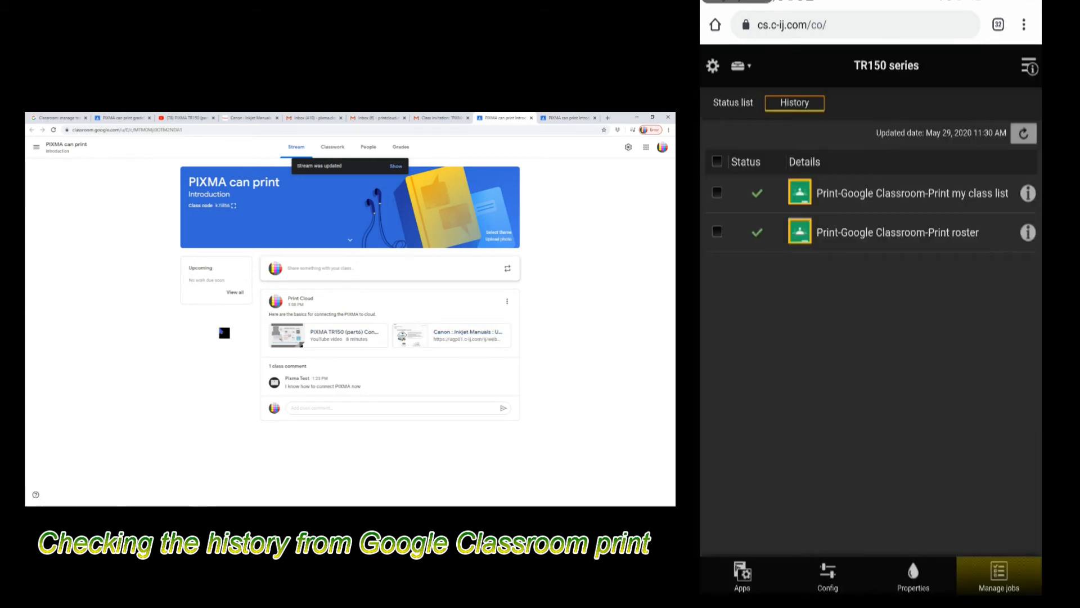
pyautogui.moveTo(377, 221)
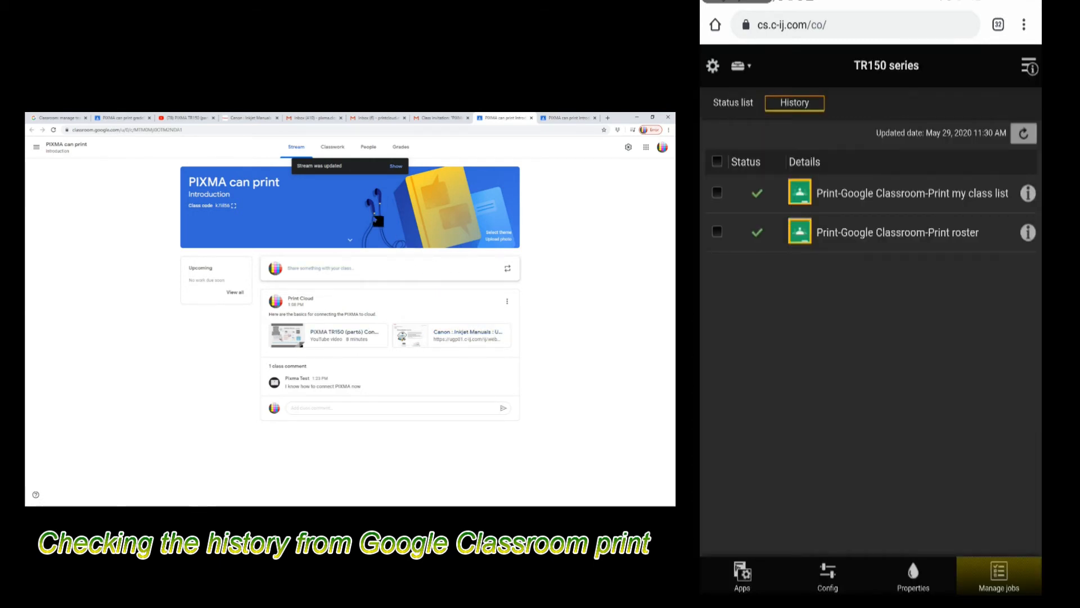
pyautogui.click(332, 146)
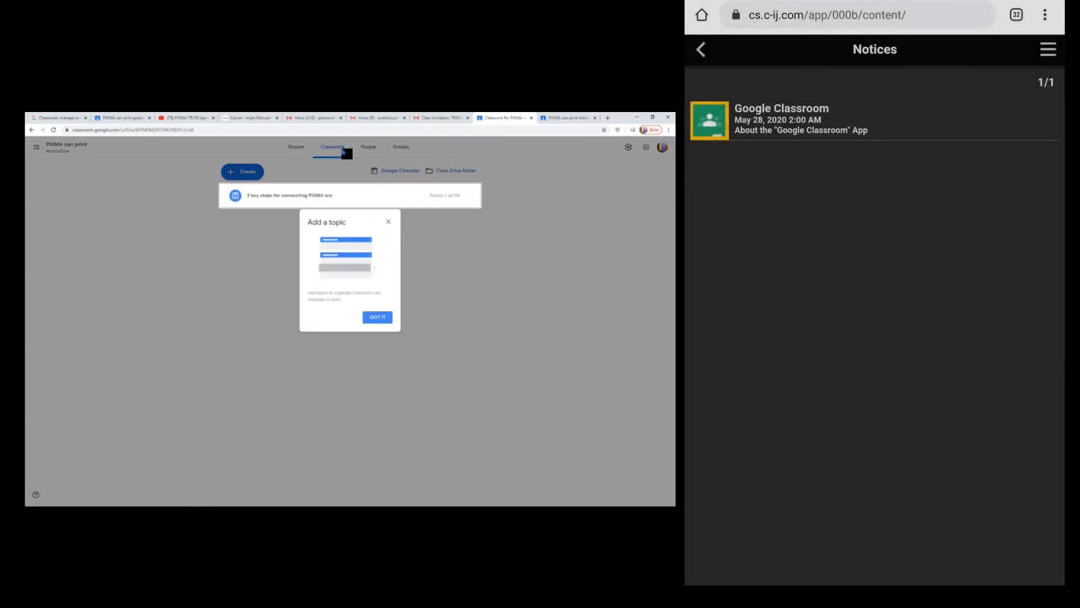
pyautogui.click(377, 316)
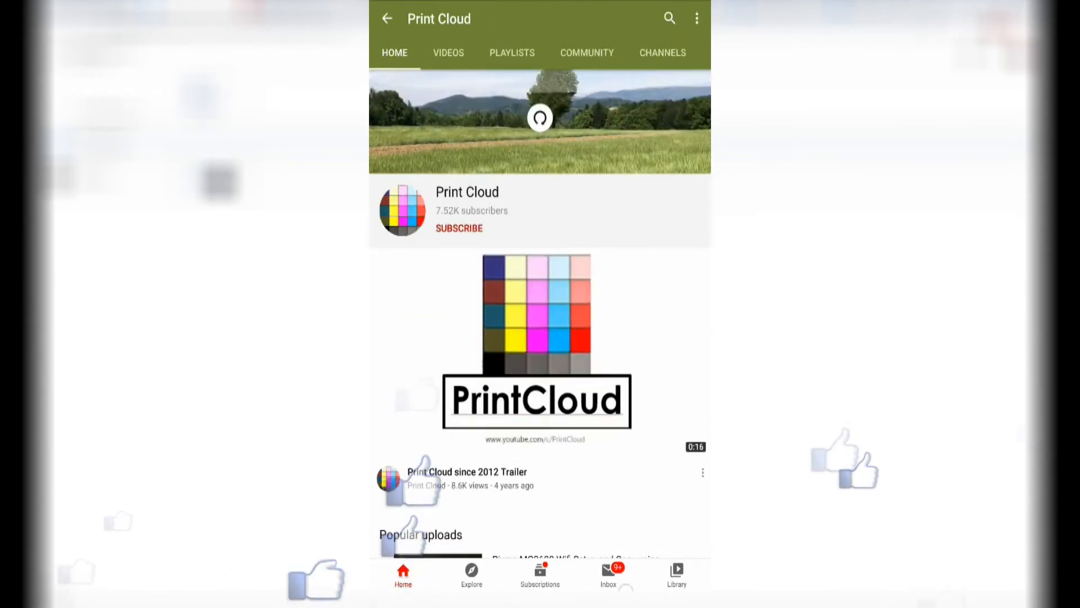
# Subscribe to the Print Cloud channel with bell notifications set to All
pyautogui.click(458, 228)
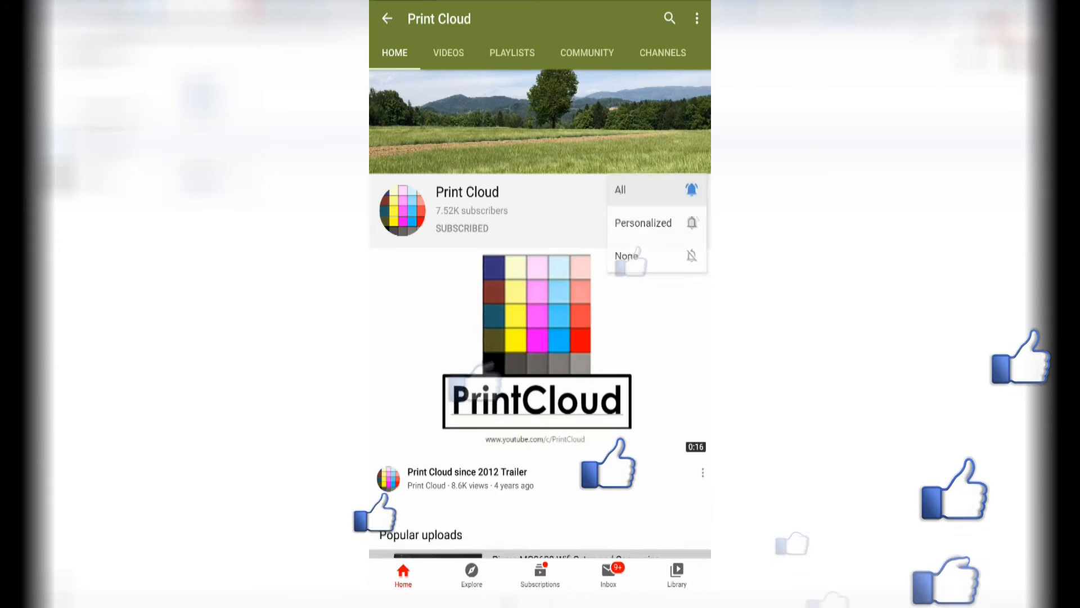
pyautogui.click(619, 190)
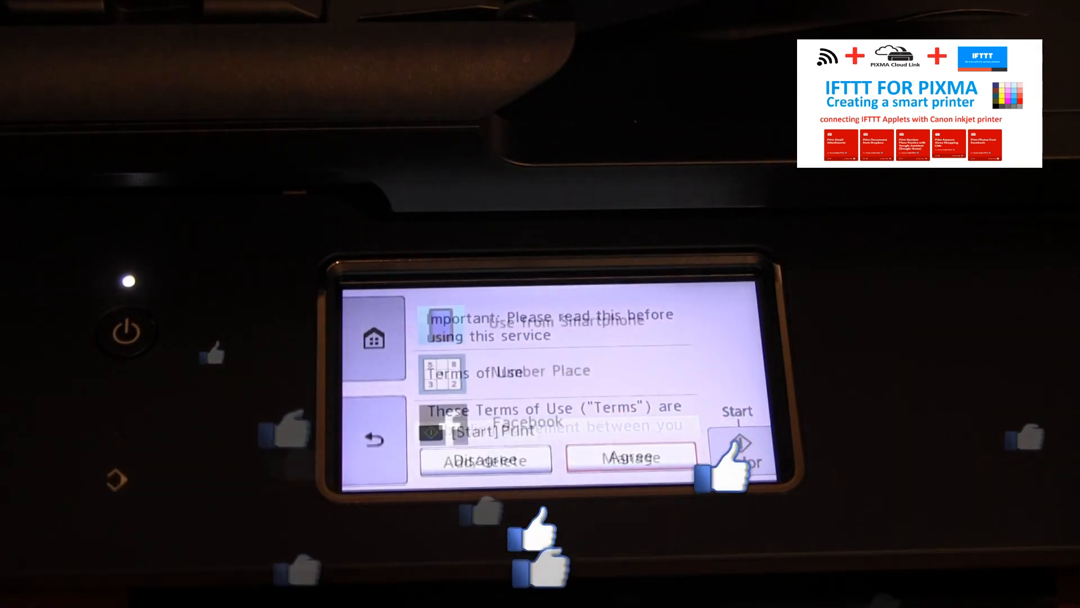
pyautogui.click(629, 456)
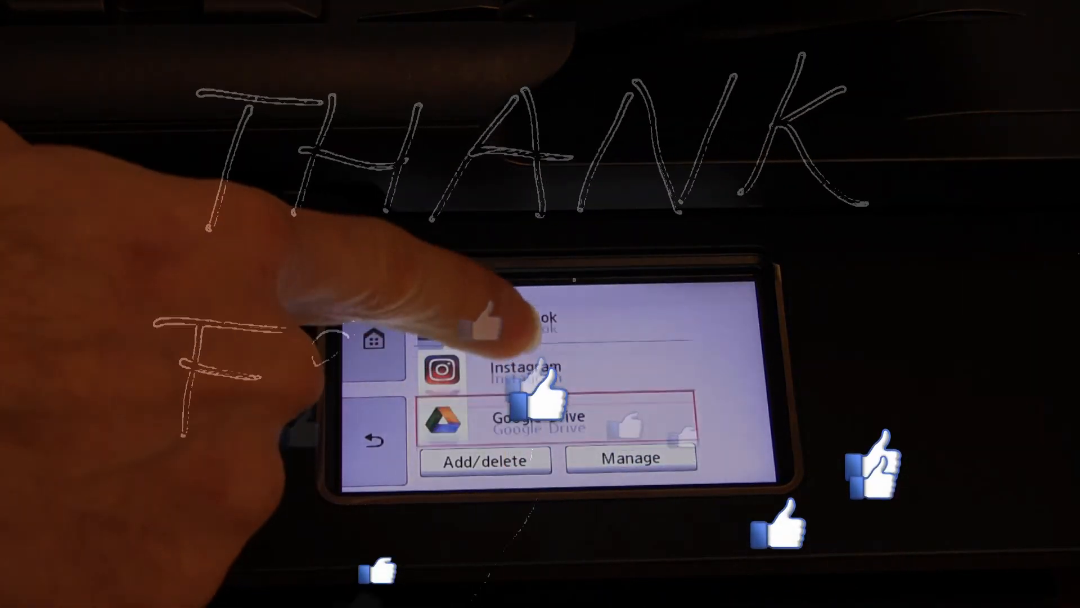